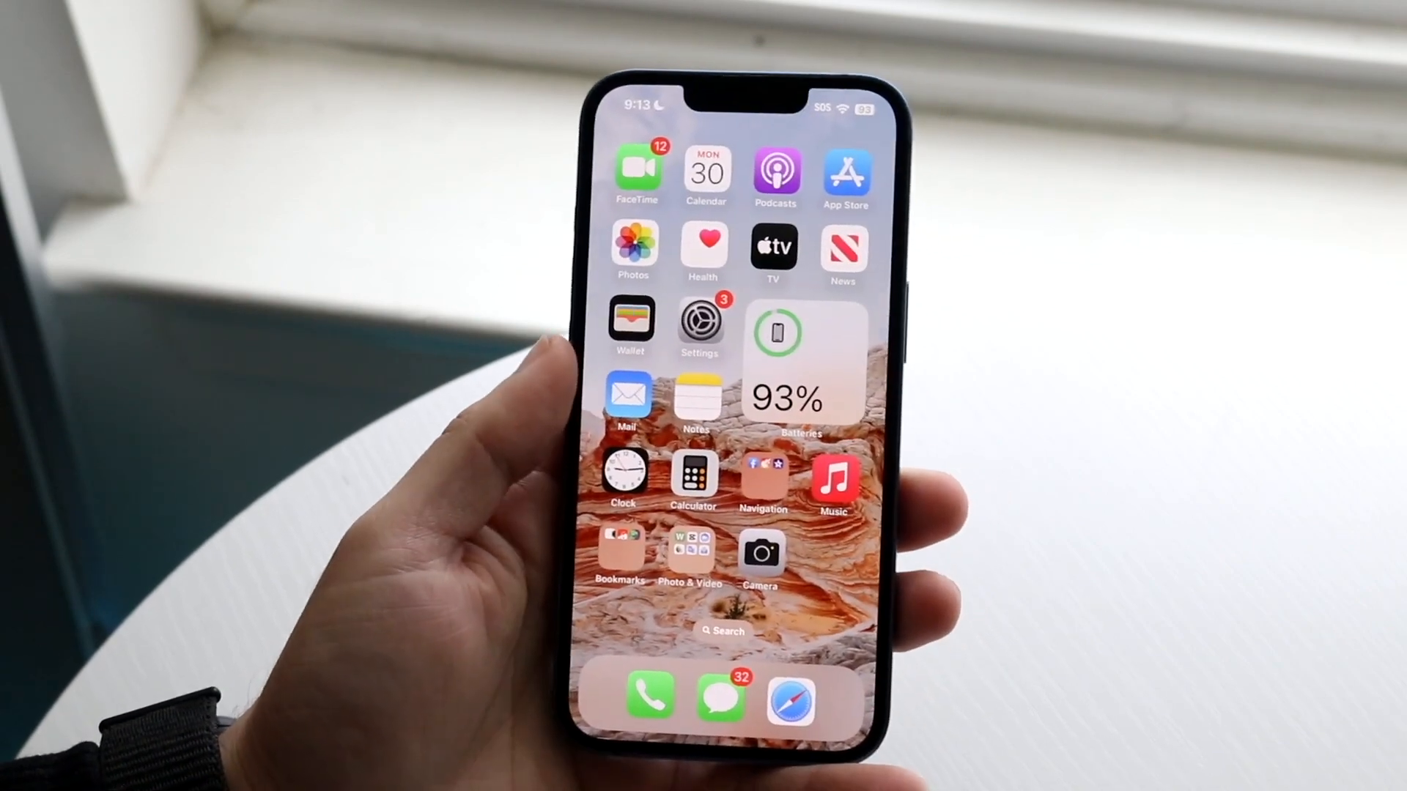
# Launch Settings from the home screen and reach the Bluetooth page listing paired devices.
pyautogui.click(699, 318)
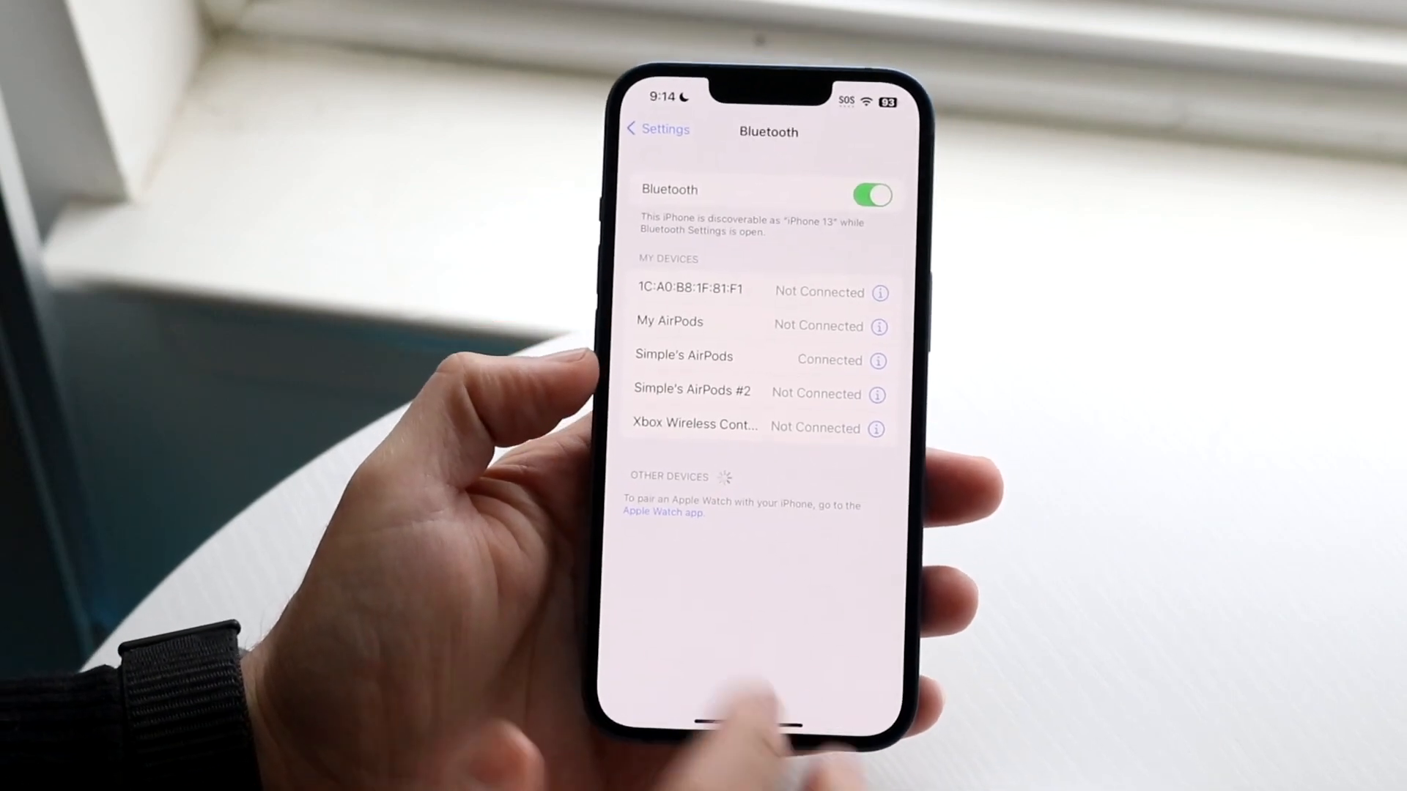
pyautogui.click(683, 355)
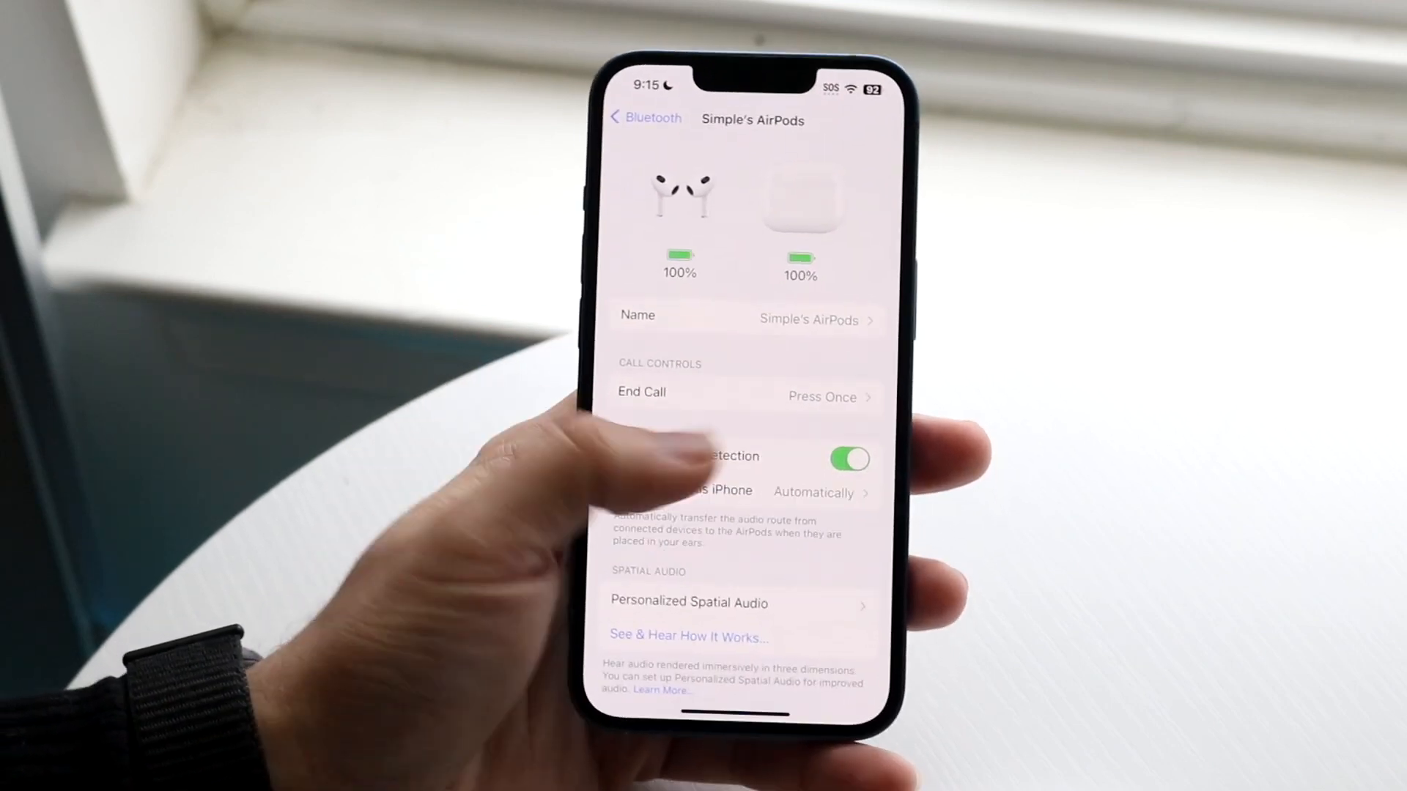
# Navigate back to General > Software Update, confirming iOS 16.3 is up to date.
pyautogui.click(647, 117)
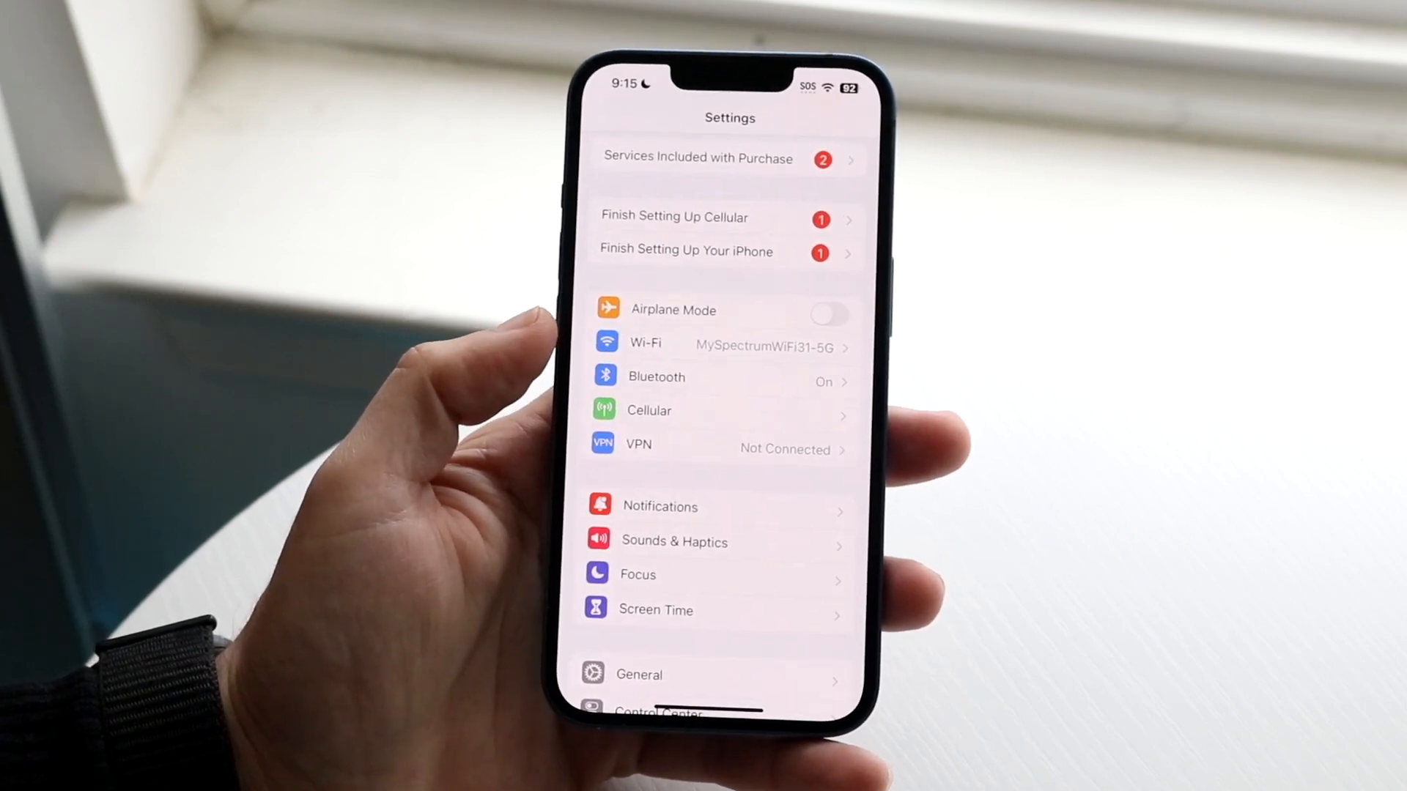
pyautogui.scroll(-3)
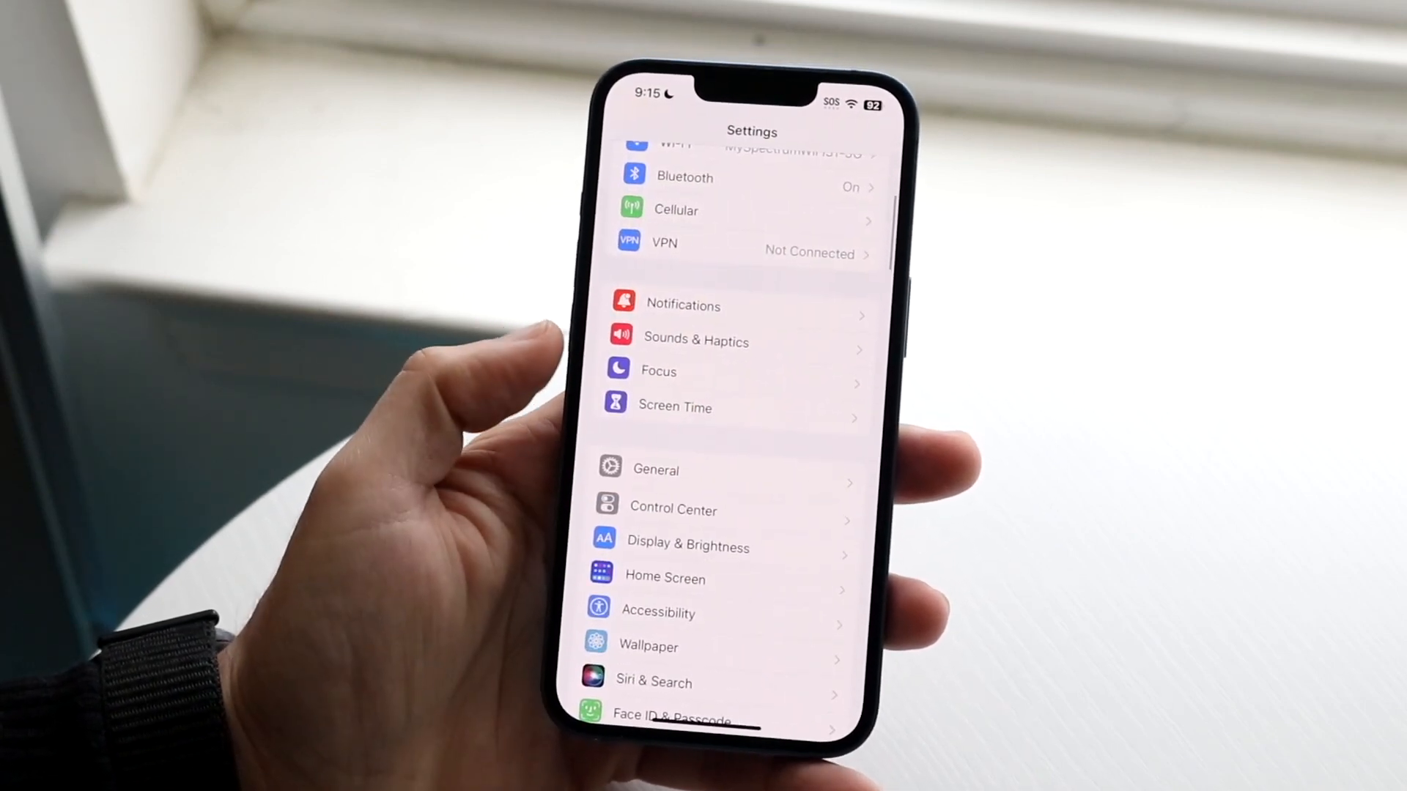
pyautogui.click(655, 469)
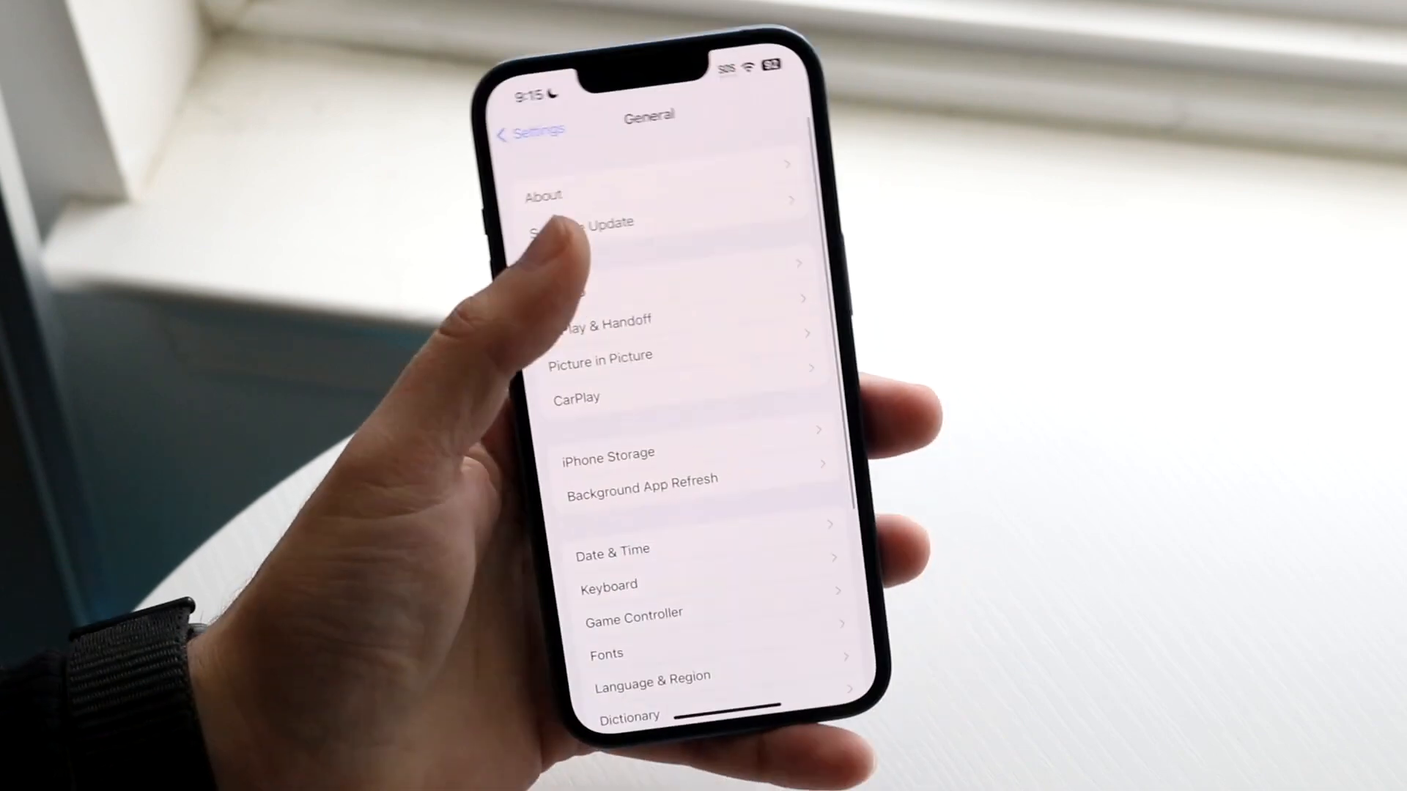
pyautogui.click(583, 222)
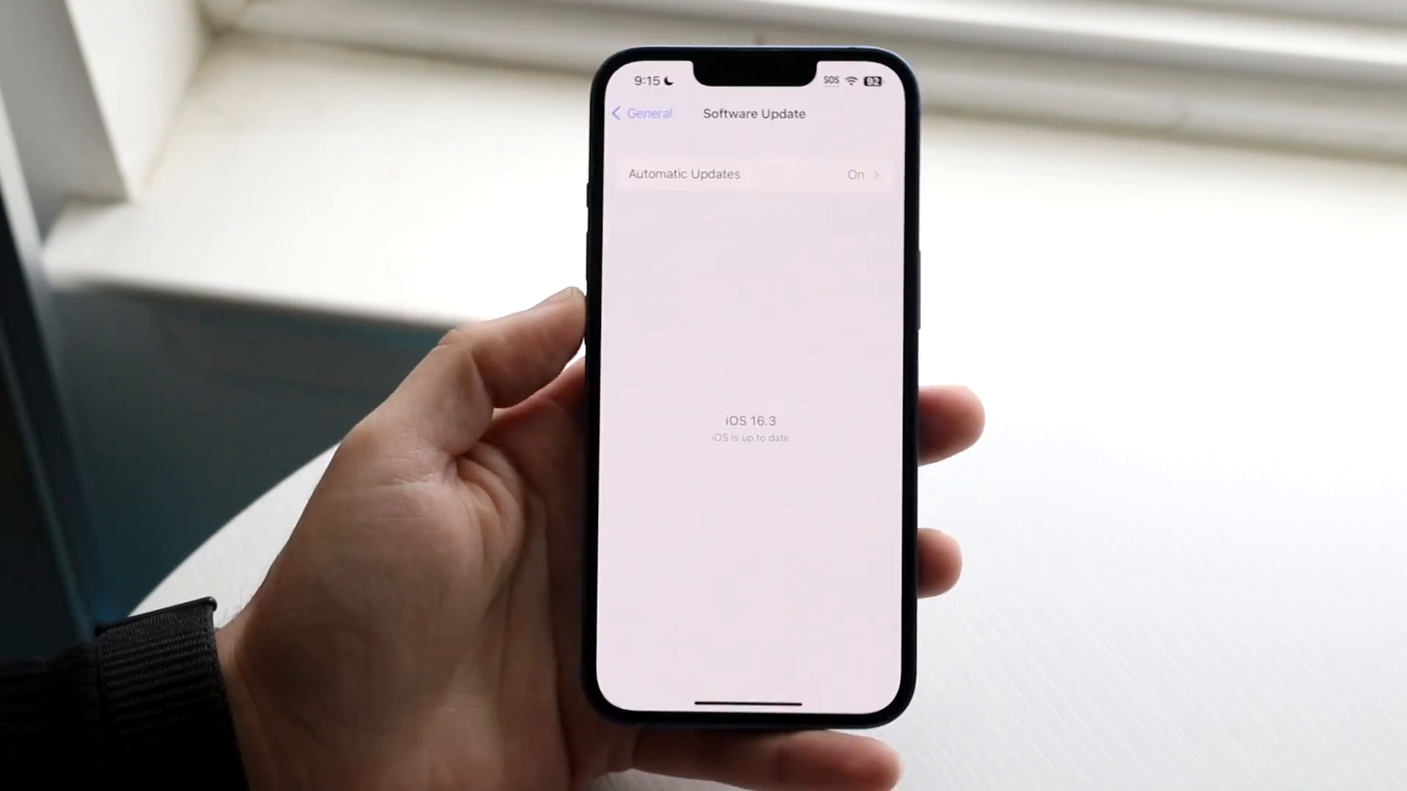